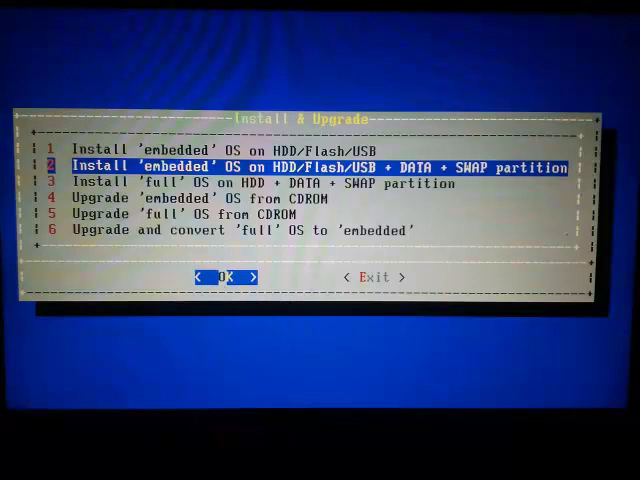
# Step: Install the embedded OS with data and swap partitions from the cd0 DVD drive onto the Fujitsu disk ada0
pyautogui.click(228, 276)
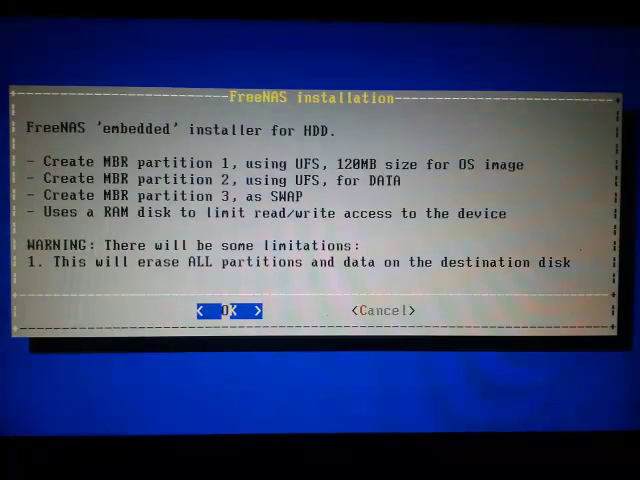
pyautogui.click(232, 312)
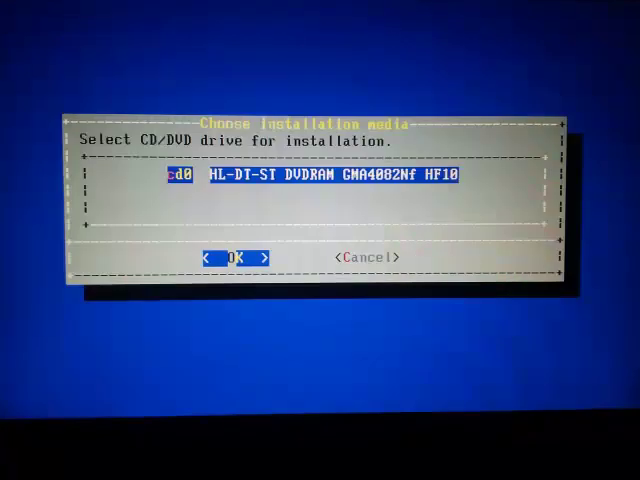
pyautogui.click(236, 256)
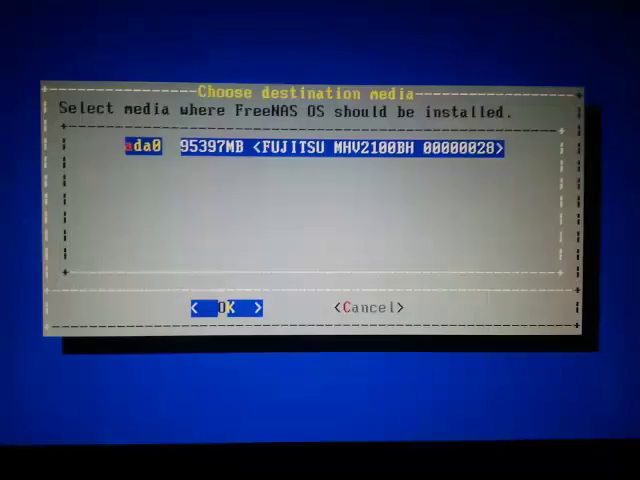
pyautogui.click(224, 308)
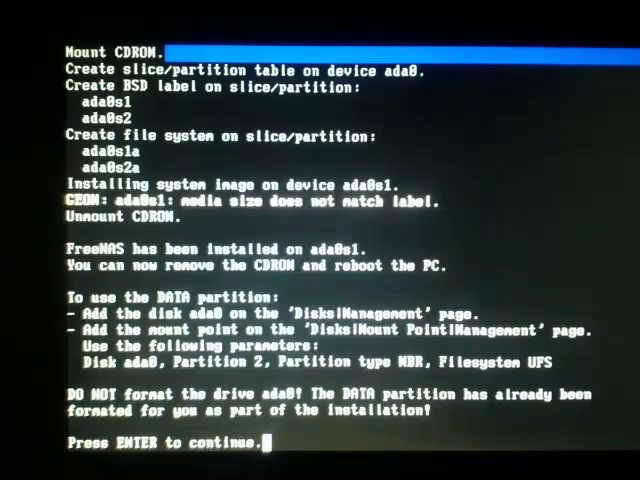
# Step: Assign the LAN interface to bge0, finish with no optional interface, and proceed to the LAN IP setup
pyautogui.press('enter')
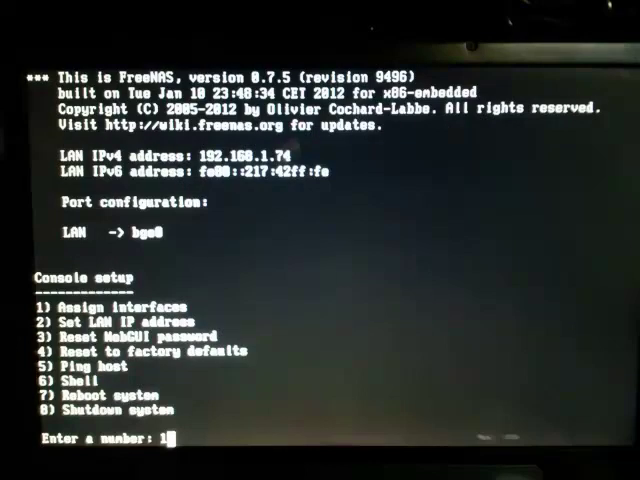
pyautogui.press('enter')
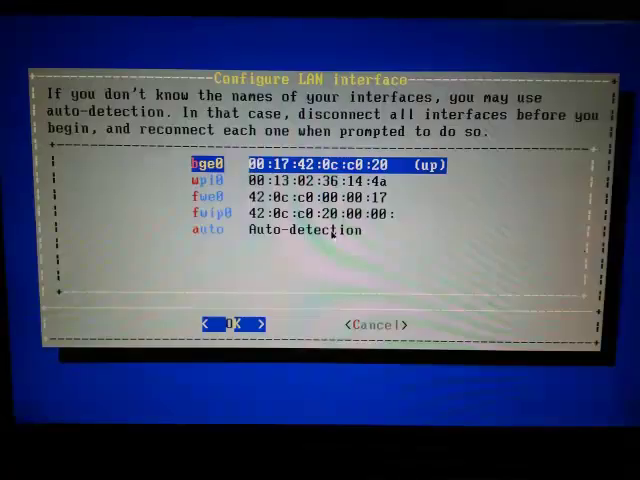
pyautogui.click(234, 324)
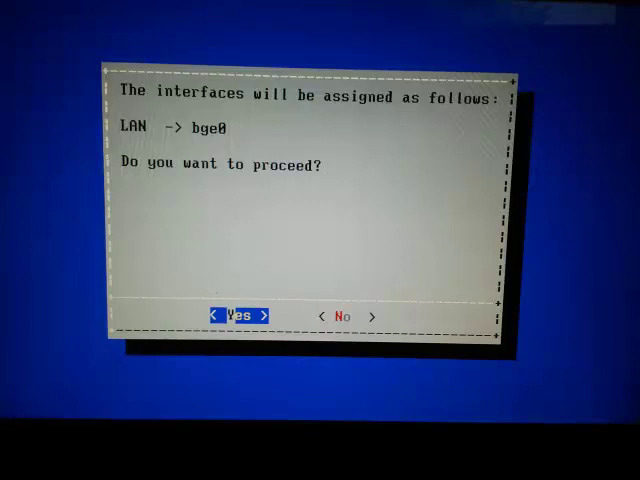
pyautogui.click(238, 316)
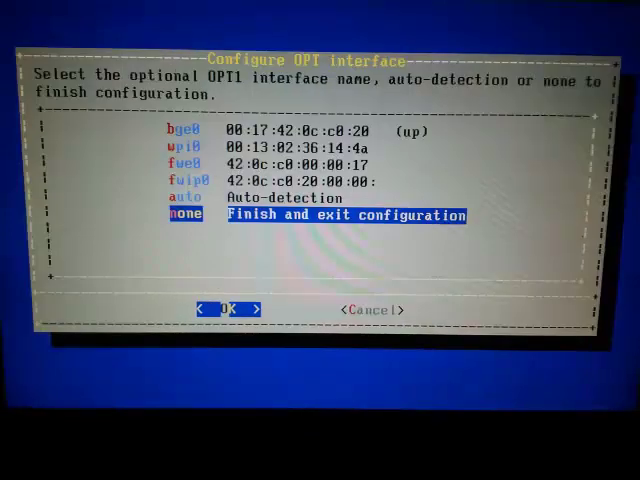
pyautogui.click(232, 308)
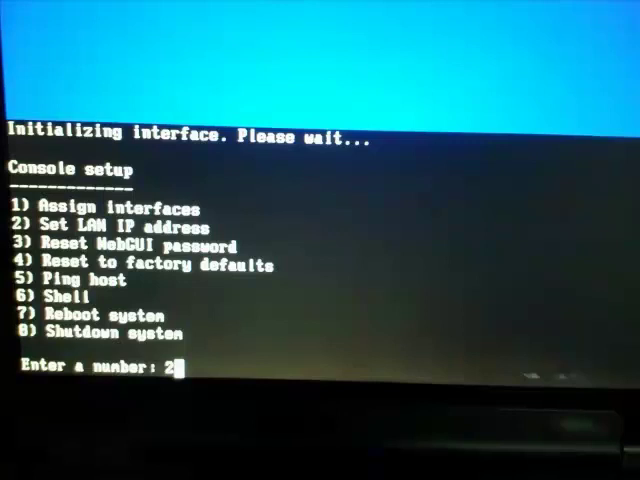
pyautogui.press('enter')
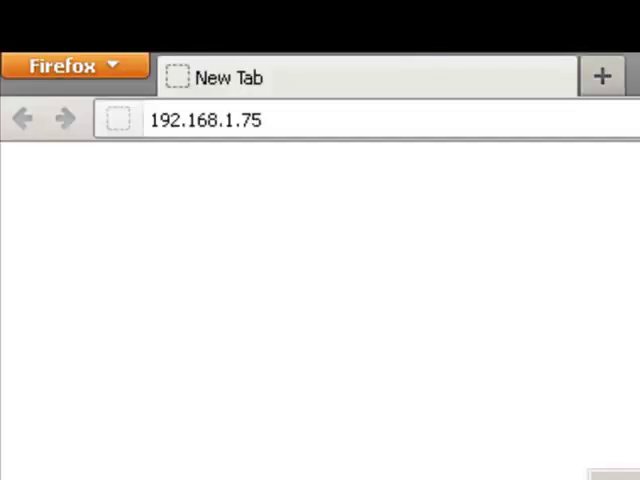
# Step: Load the WebGUI at 192.168.1.75 and log in as admin with the password
pyautogui.press('Return')
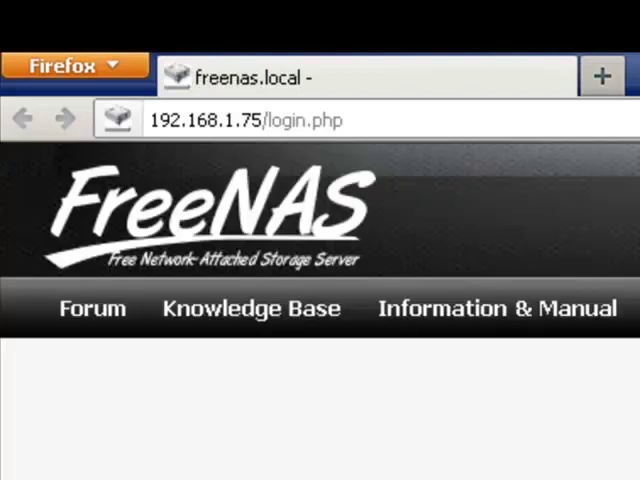
pyautogui.write('a')
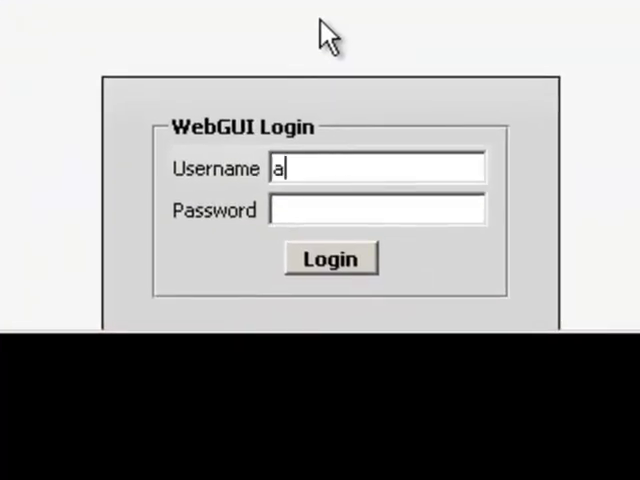
pyautogui.write('dmin')
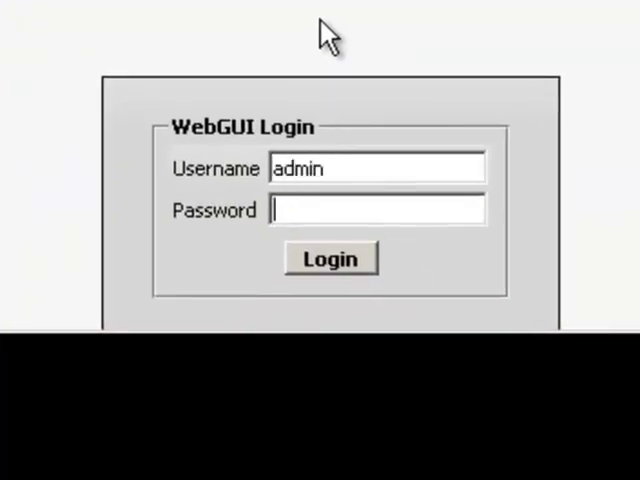
pyautogui.write('password')
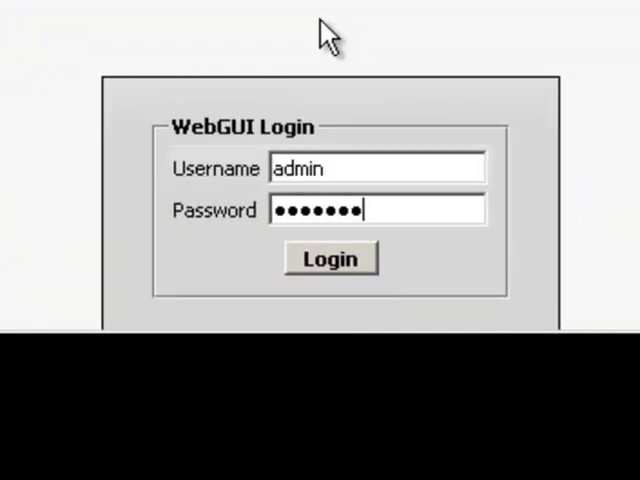
pyautogui.click(330, 258)
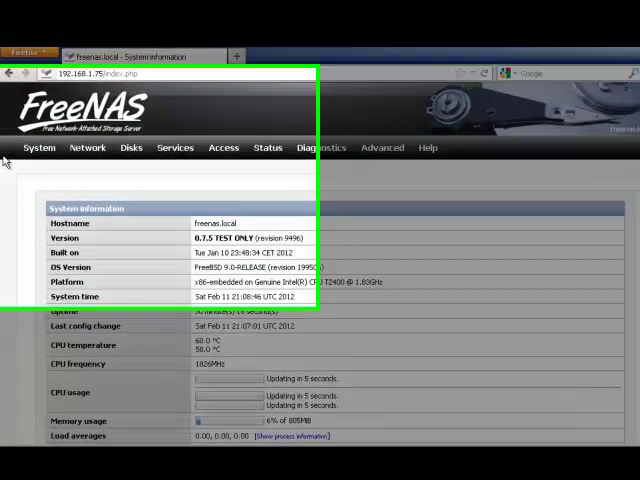
# Step: Review System General setup (hostname freenas, domain local) and move to the Password page
pyautogui.click(38, 148)
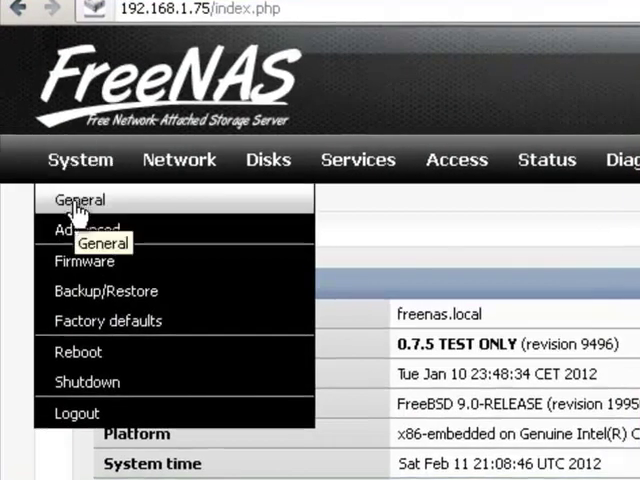
pyautogui.click(80, 200)
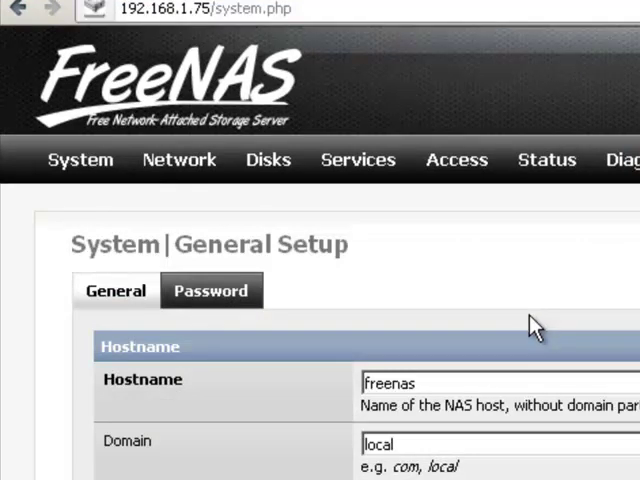
pyautogui.scroll(-3)
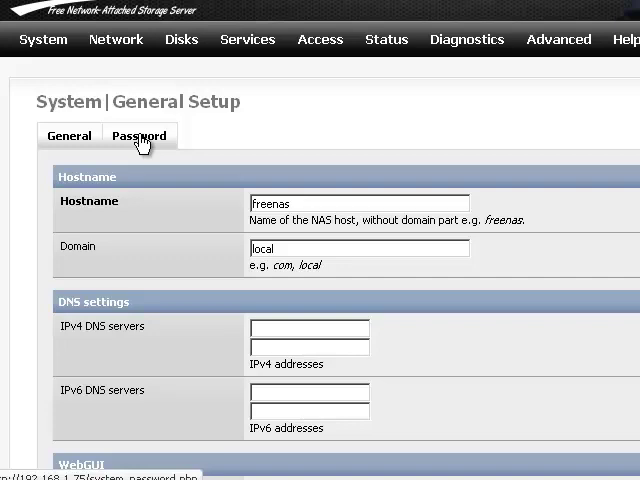
pyautogui.click(140, 136)
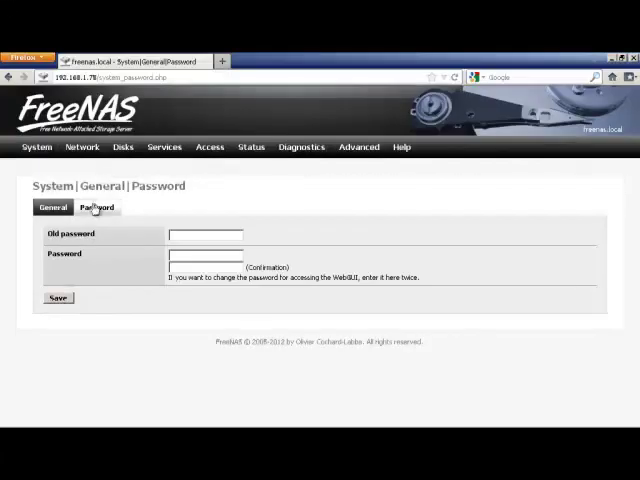
# Step: In Disks Management, add the Fujitsu disk ada0 so it is listed with an unformatted file system
pyautogui.click(124, 148)
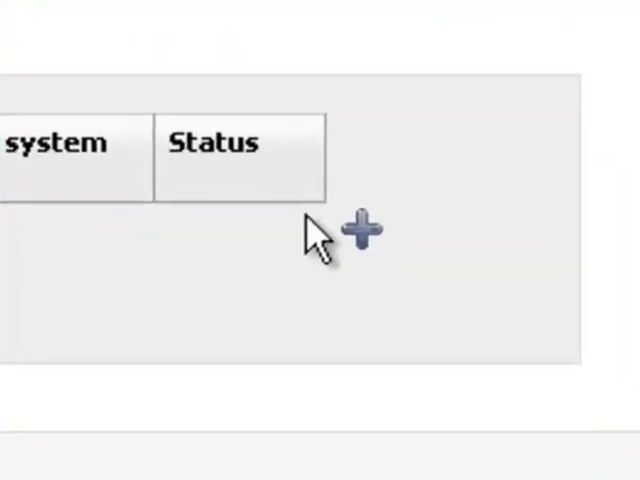
pyautogui.click(356, 228)
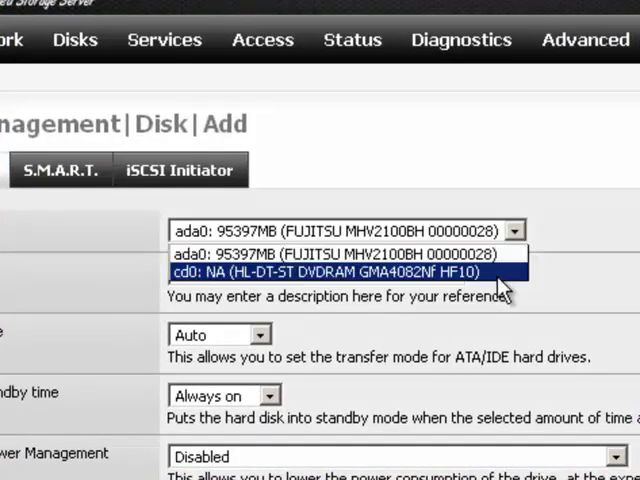
pyautogui.click(340, 254)
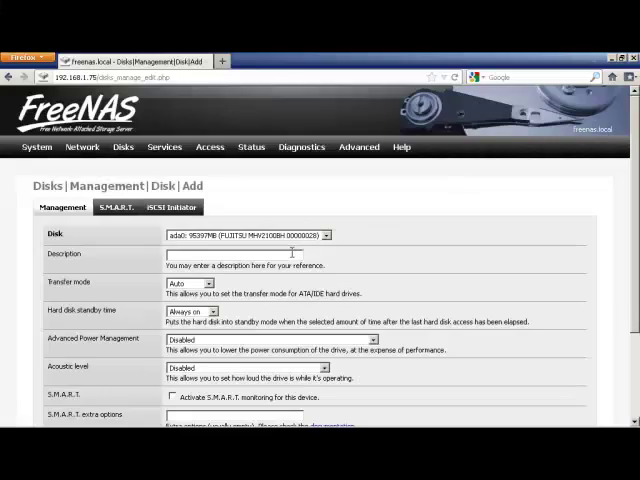
pyautogui.scroll(-3)
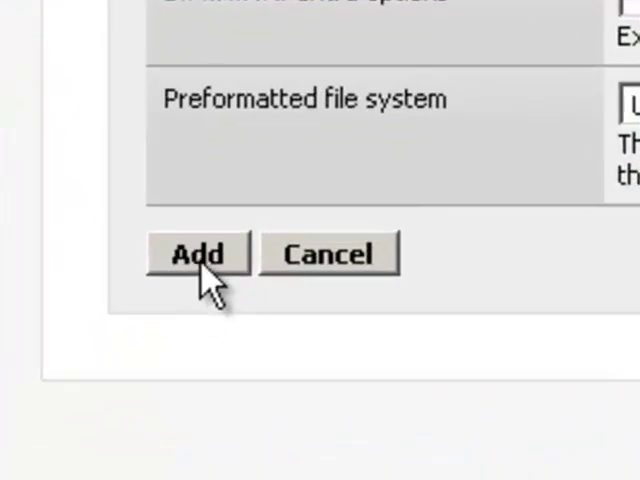
pyautogui.click(196, 252)
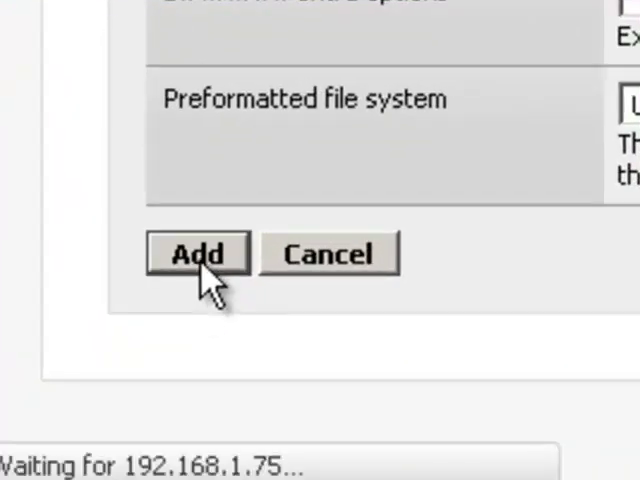
pyautogui.click(196, 252)
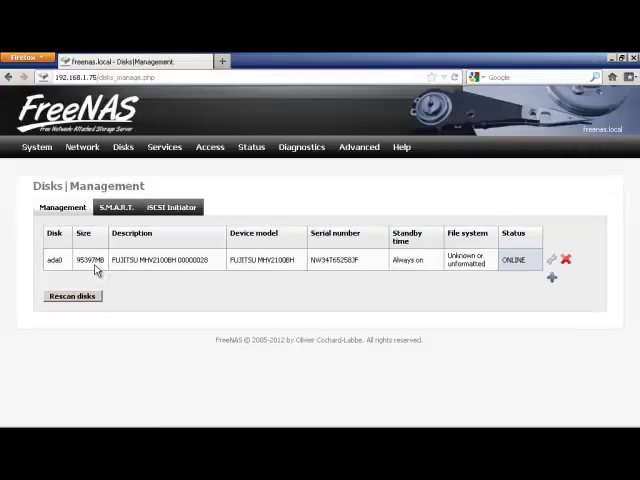
pyautogui.click(224, 168)
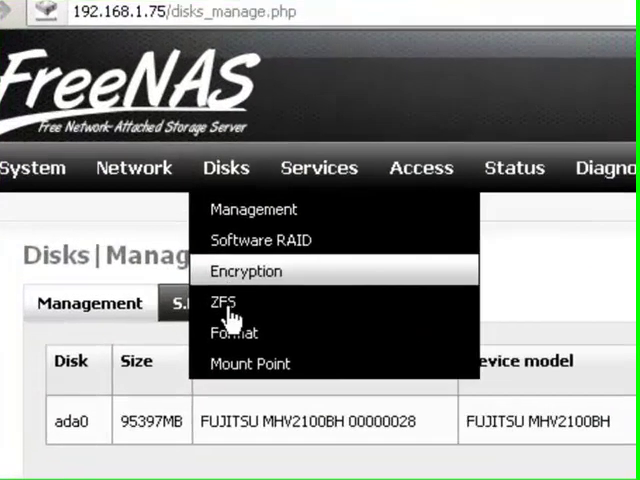
# Step: Add a UFS mount point MyNAS on ada0, MBR partition 2, and apply the changes
pyautogui.click(250, 364)
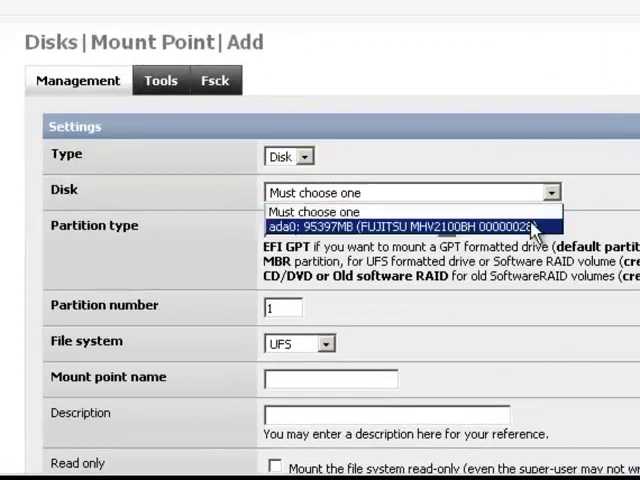
pyautogui.click(404, 228)
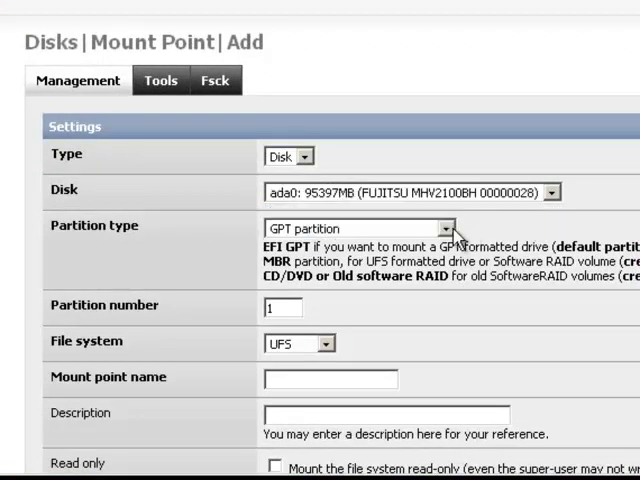
pyautogui.click(358, 228)
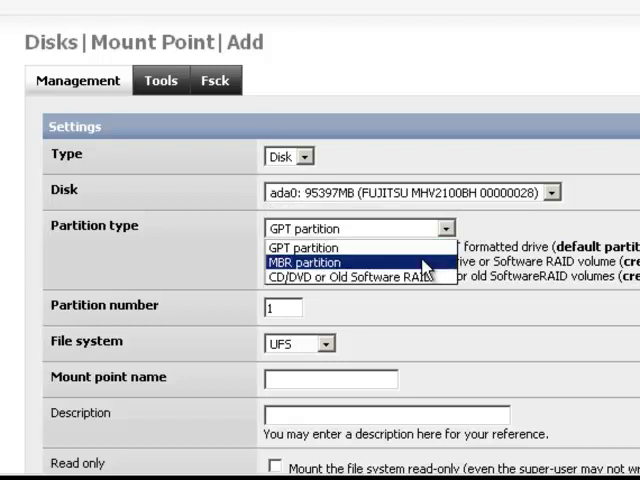
pyautogui.click(308, 260)
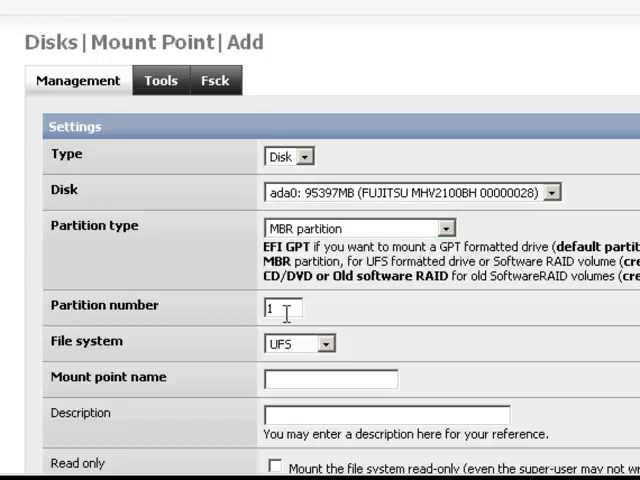
pyautogui.write('2')
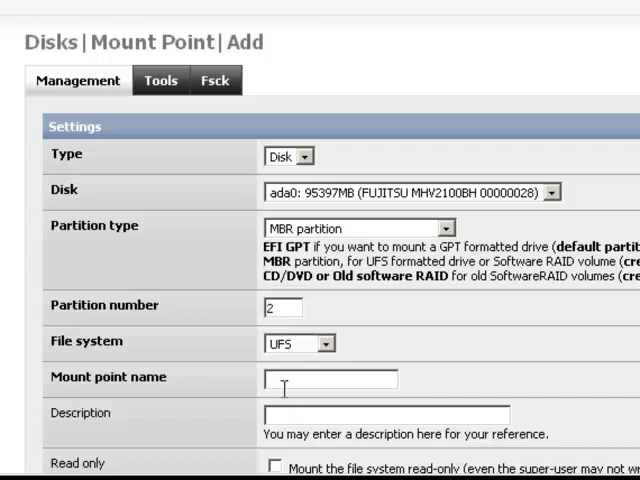
pyautogui.write('<')
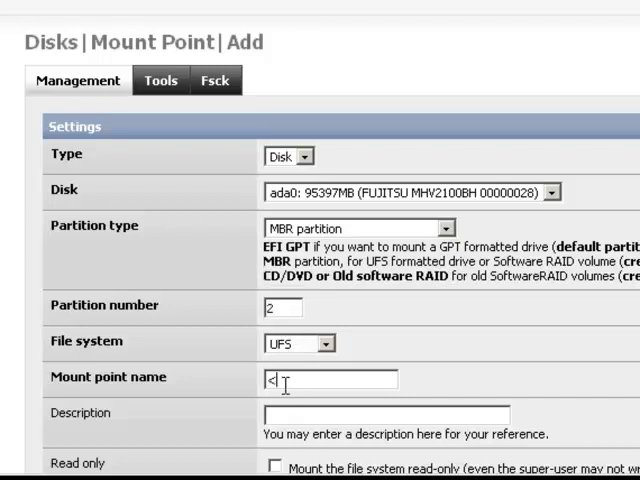
pyautogui.write('My')
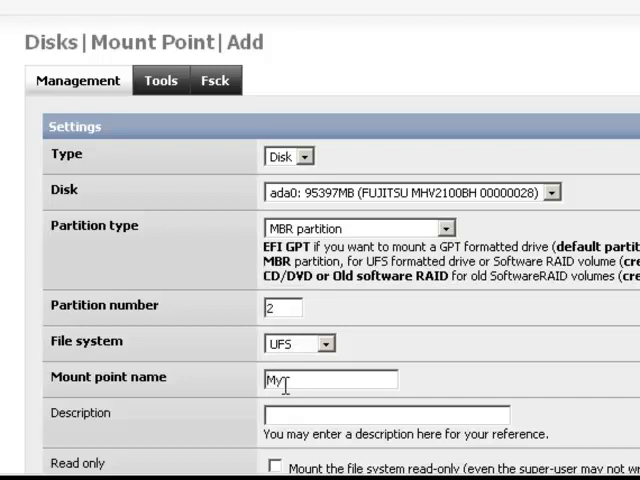
pyautogui.write('NAS')
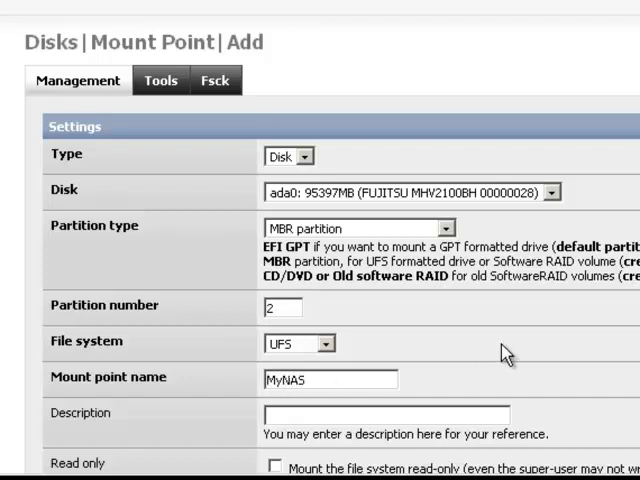
pyautogui.scroll(-3)
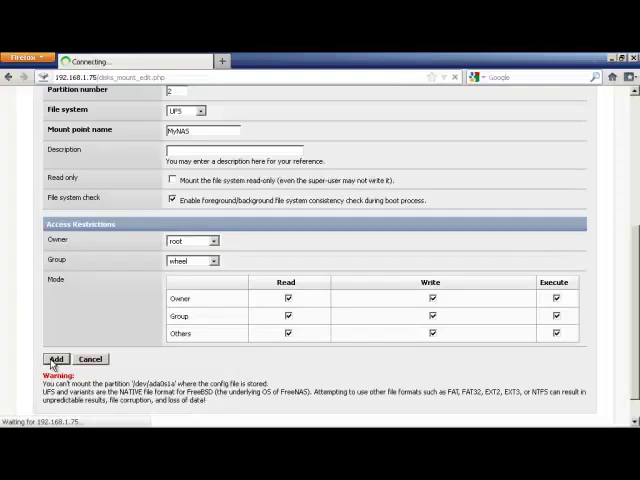
pyautogui.click(56, 360)
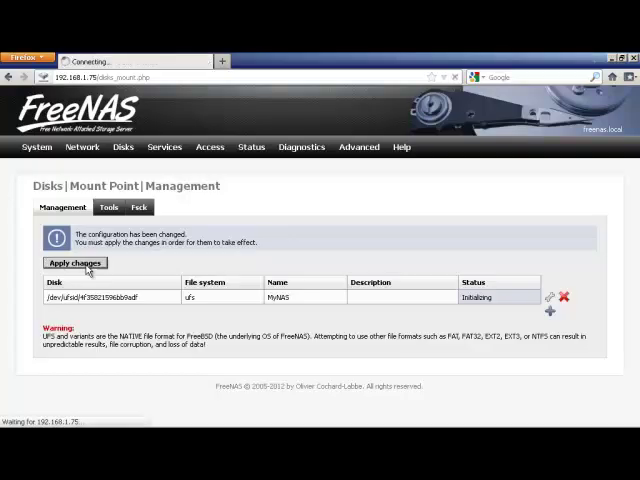
pyautogui.click(74, 264)
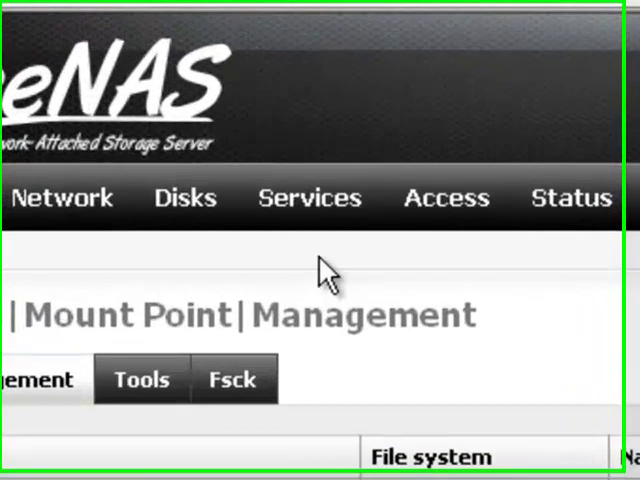
# Step: Enable the CIFS/SMB service with Anonymous authentication and save and restart it
pyautogui.click(316, 200)
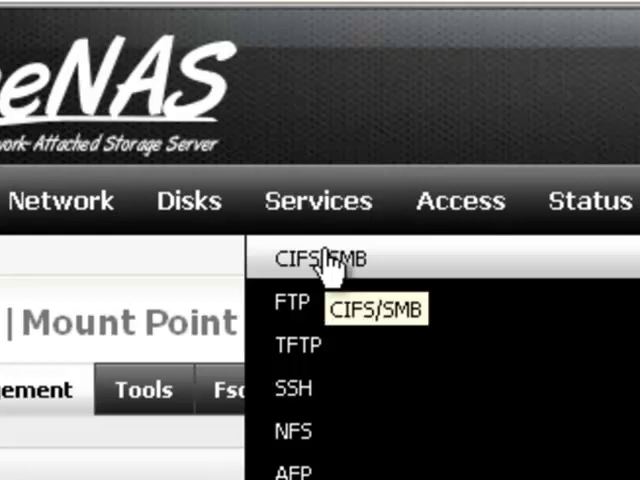
pyautogui.click(326, 260)
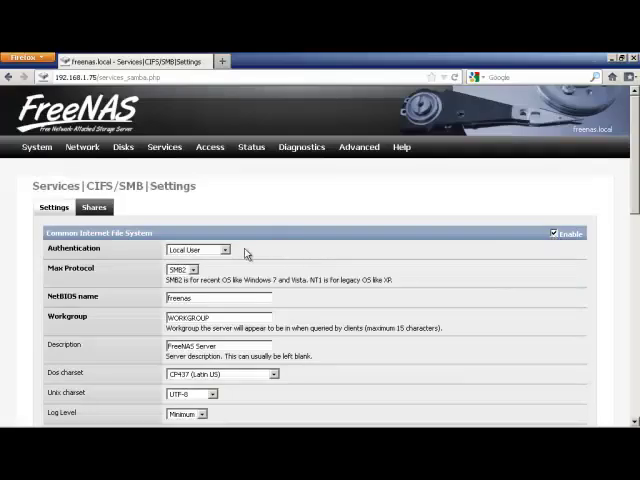
pyautogui.click(196, 250)
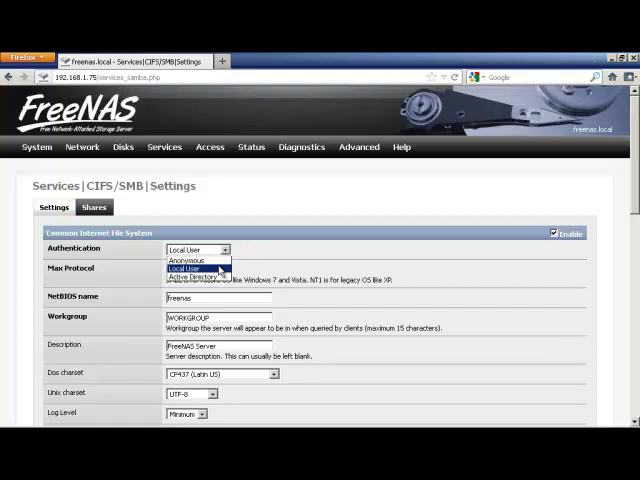
pyautogui.click(194, 260)
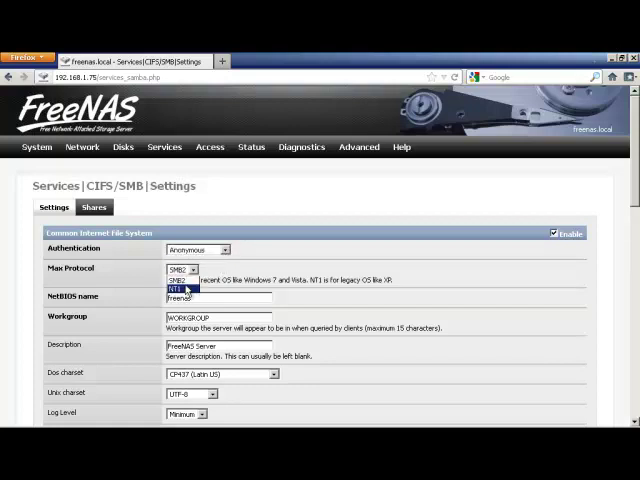
pyautogui.click(178, 288)
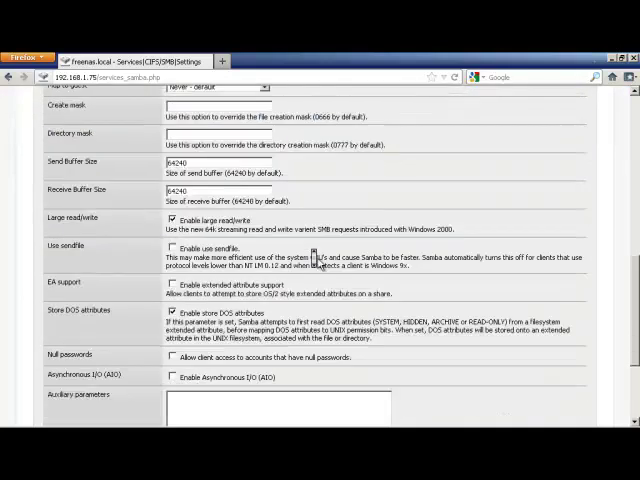
pyautogui.scroll(-3)
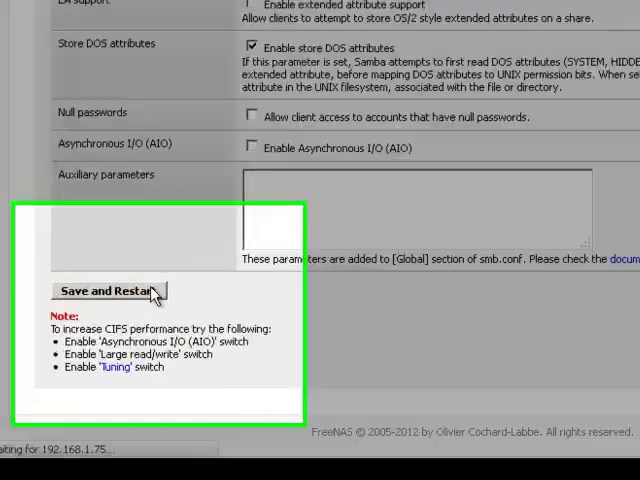
pyautogui.click(108, 292)
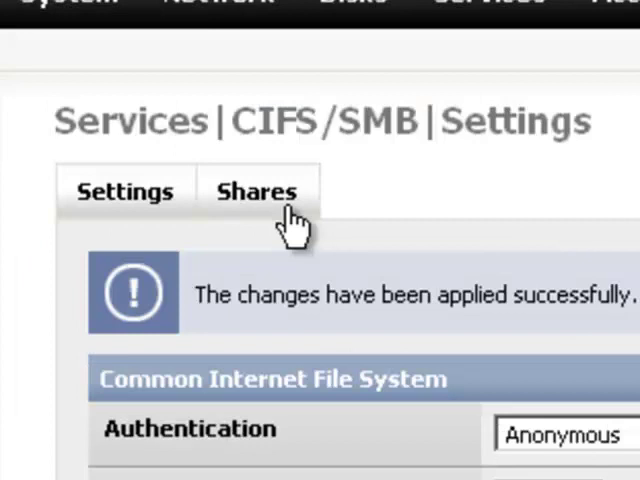
# Step: Start a new CIFS/SMB share named FreeNASDrive with comment MyFreeNAS
pyautogui.click(258, 192)
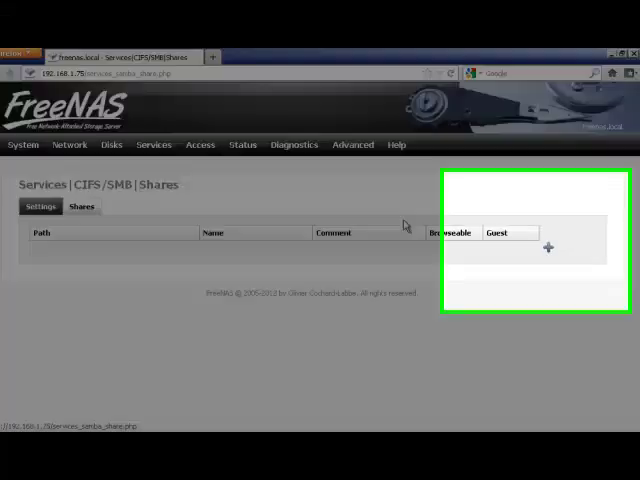
pyautogui.click(548, 246)
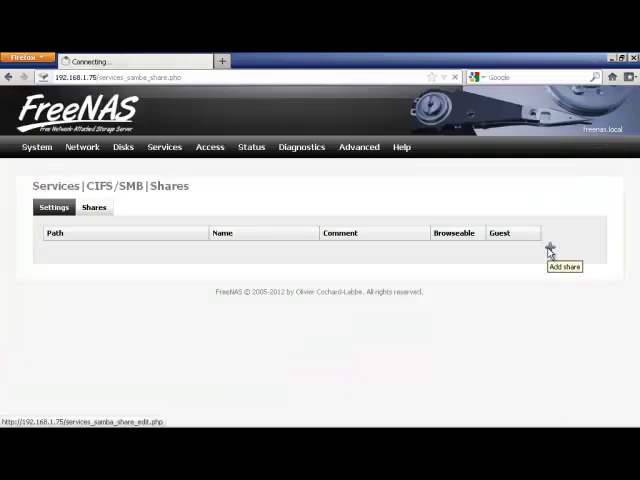
pyautogui.click(548, 246)
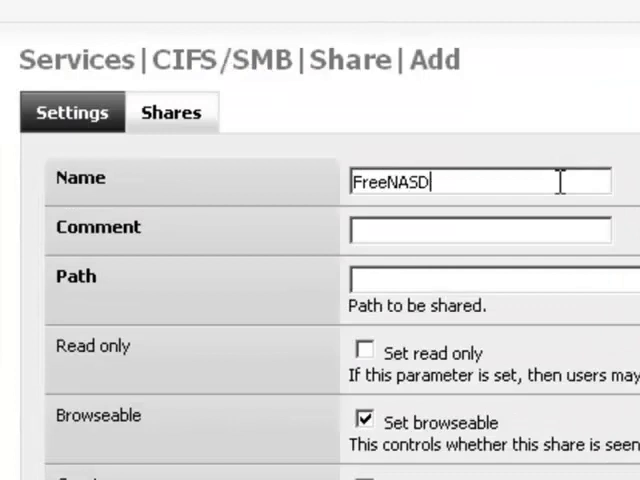
pyautogui.write('M')
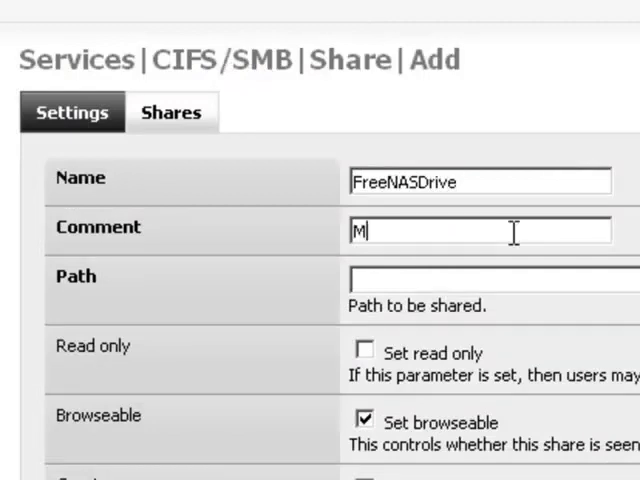
pyautogui.write('yFreeNAS')
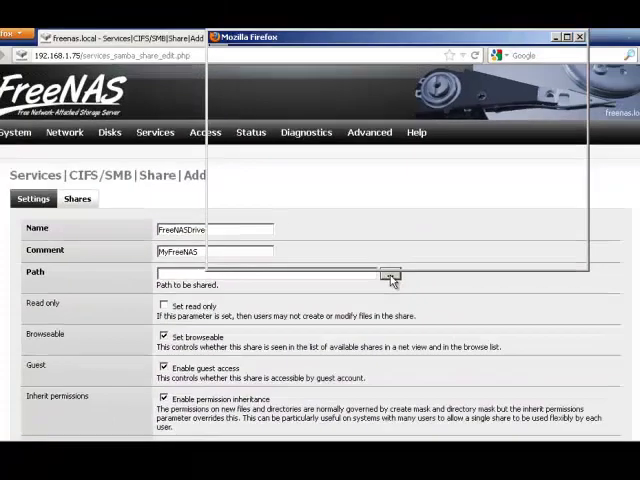
# Step: Set the share path to /mnt/MyNAS, add the share and apply the changes
pyautogui.click(388, 272)
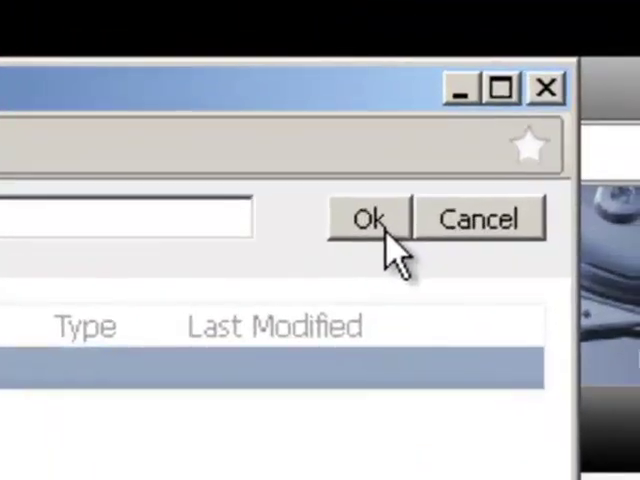
pyautogui.click(370, 218)
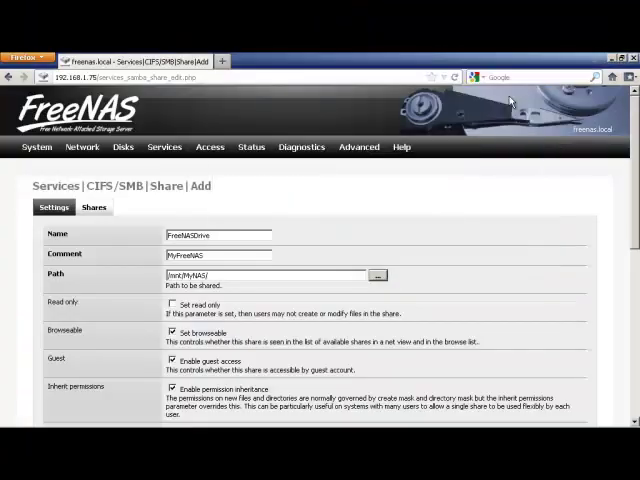
pyautogui.scroll(-3)
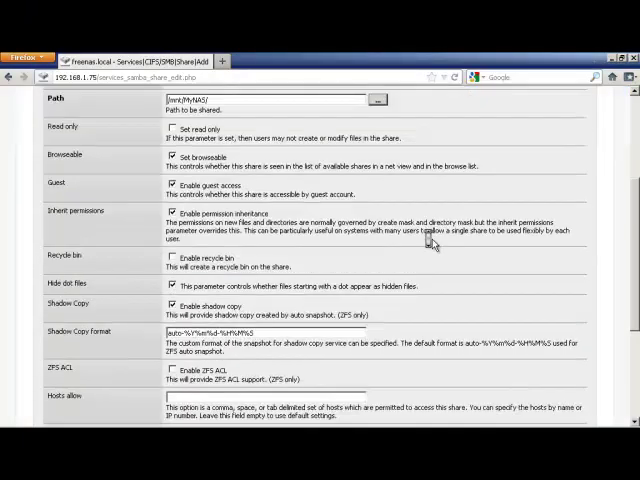
pyautogui.scroll(-3)
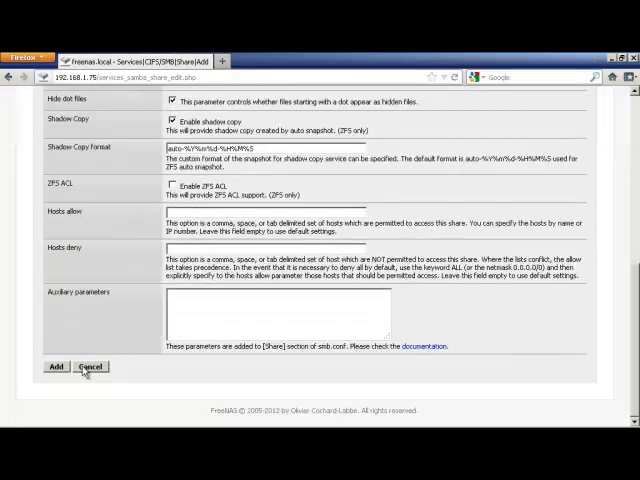
pyautogui.click(56, 366)
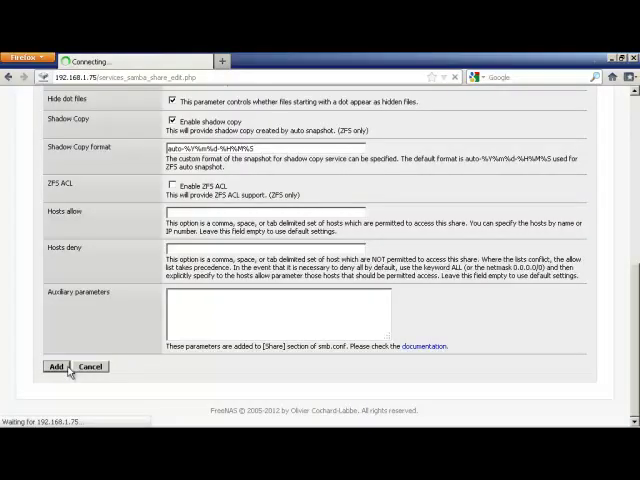
pyautogui.click(56, 366)
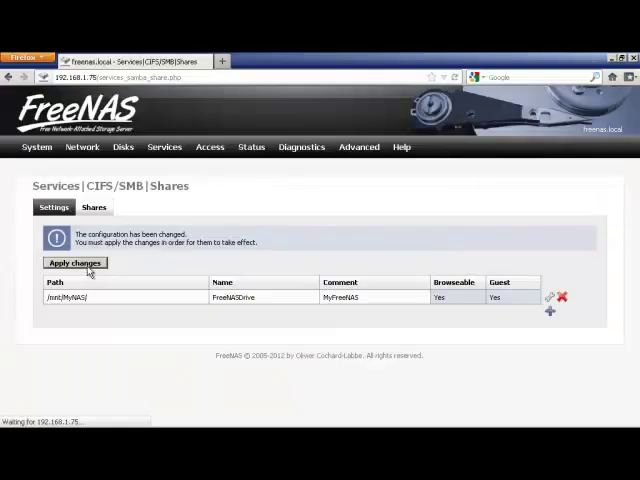
pyautogui.click(74, 264)
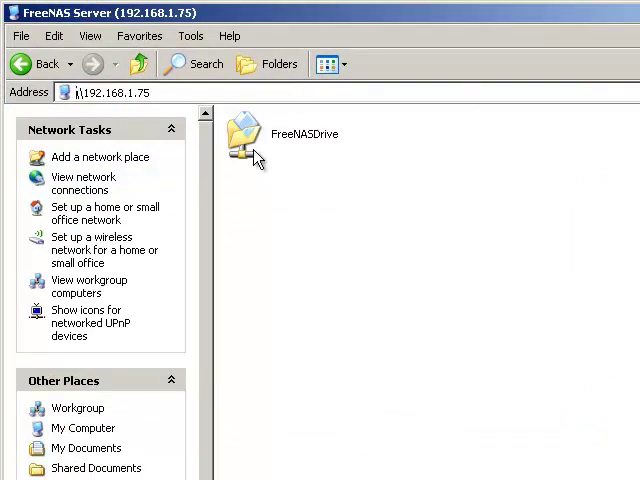
# Step: Map the FreeNASDrive share as network drive Z: and open its empty folder
pyautogui.rightClick(256, 140)
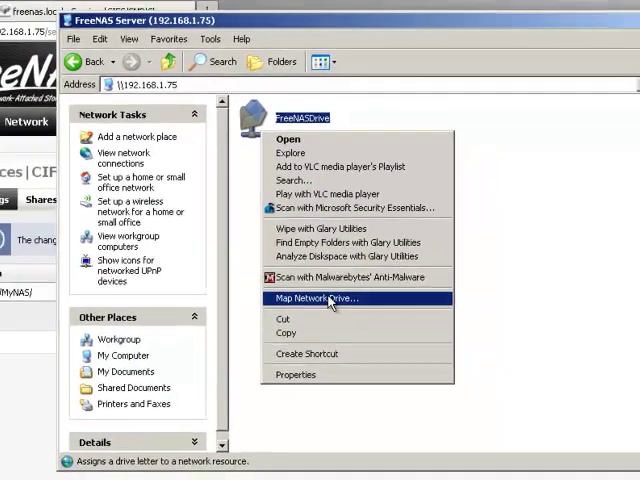
pyautogui.click(312, 298)
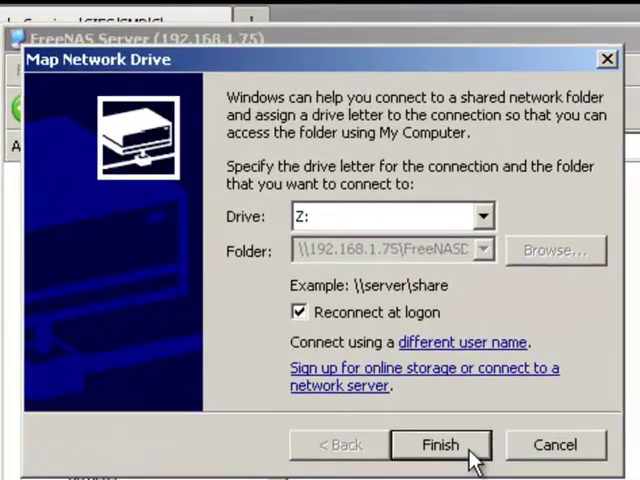
pyautogui.click(440, 444)
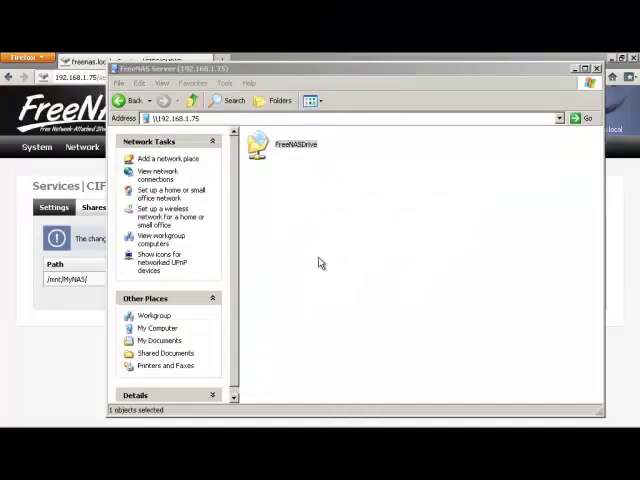
pyautogui.doubleClick(294, 144)
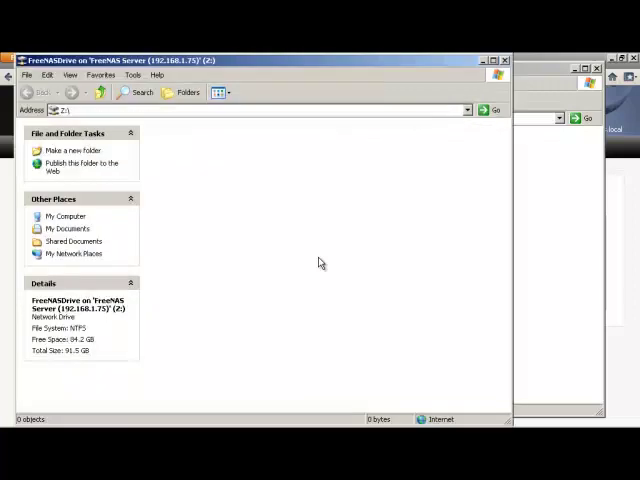